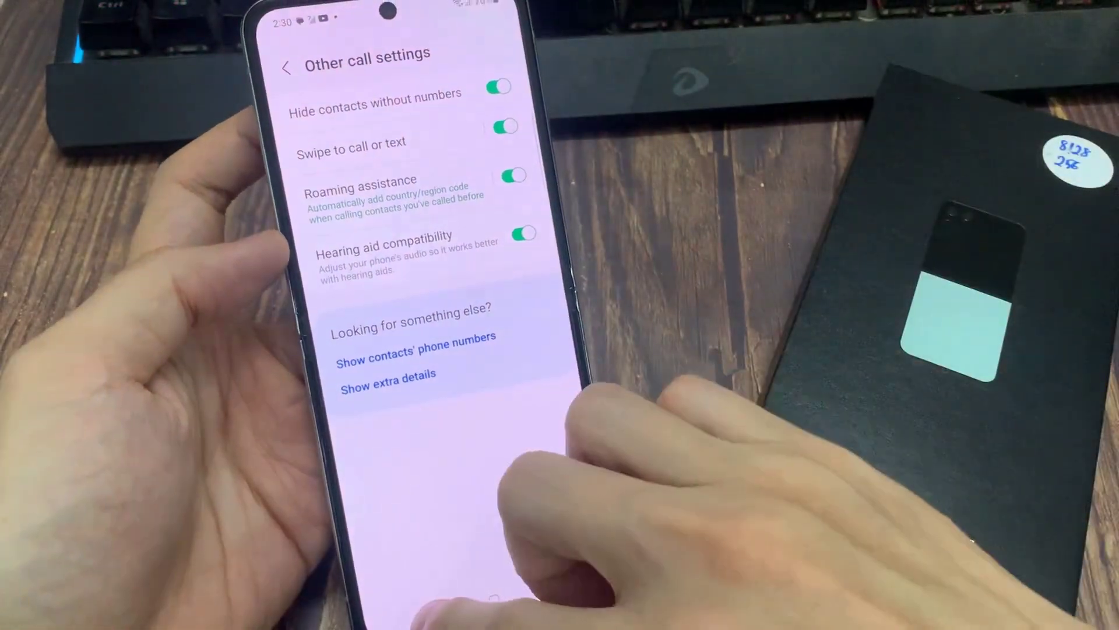
Return to the home screen from Other call settings.
click(474, 607)
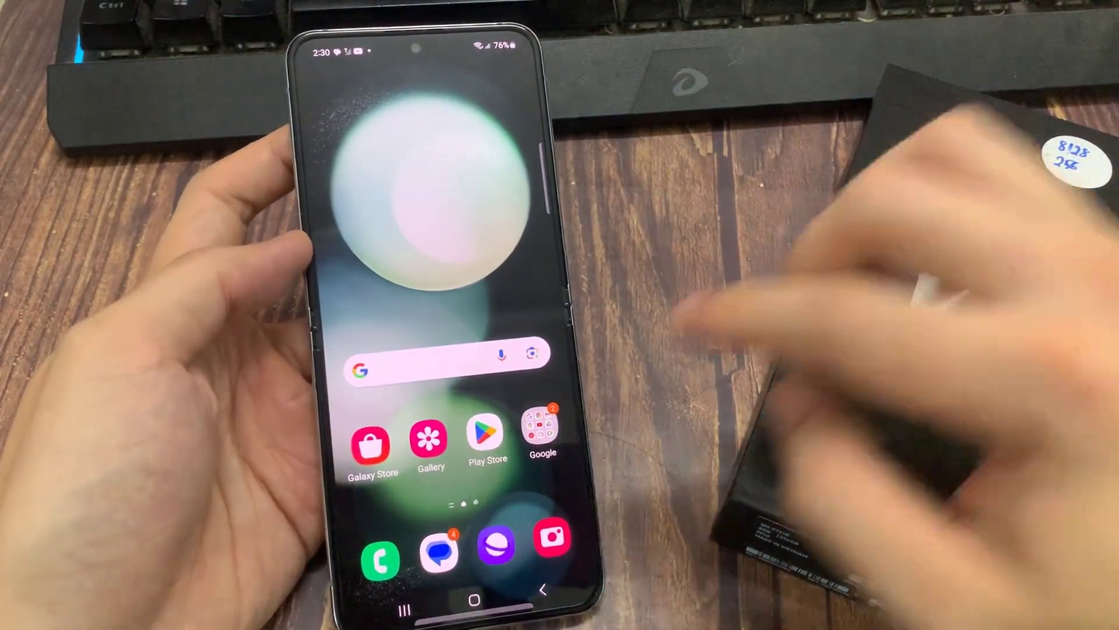
Reopen the Phone app and reach Call settings via the keypad's three-dot menu.
click(383, 559)
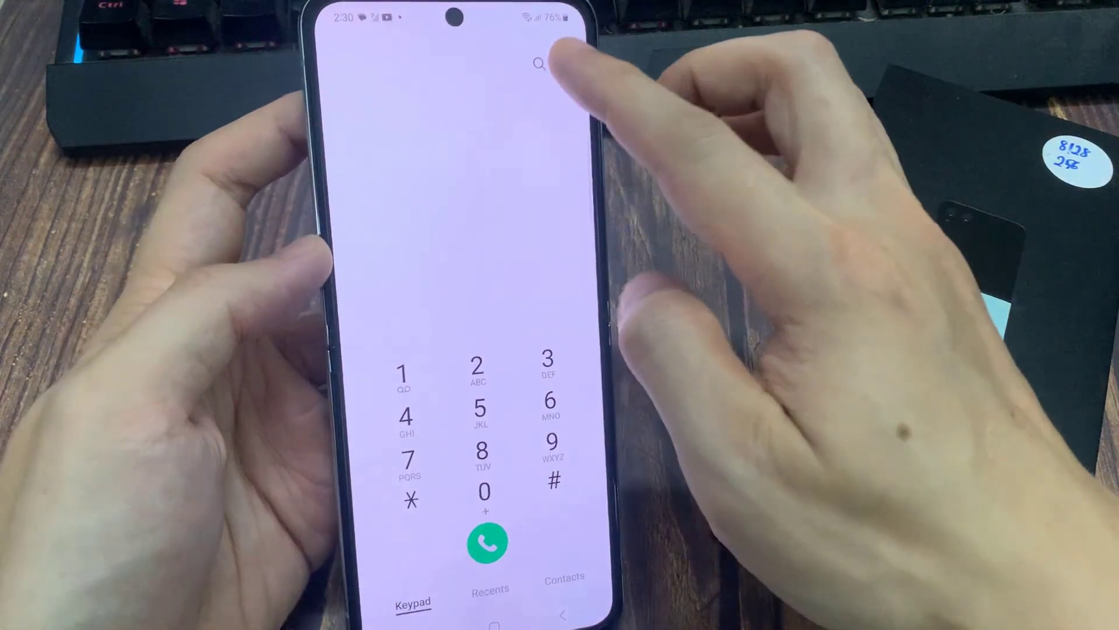
click(564, 64)
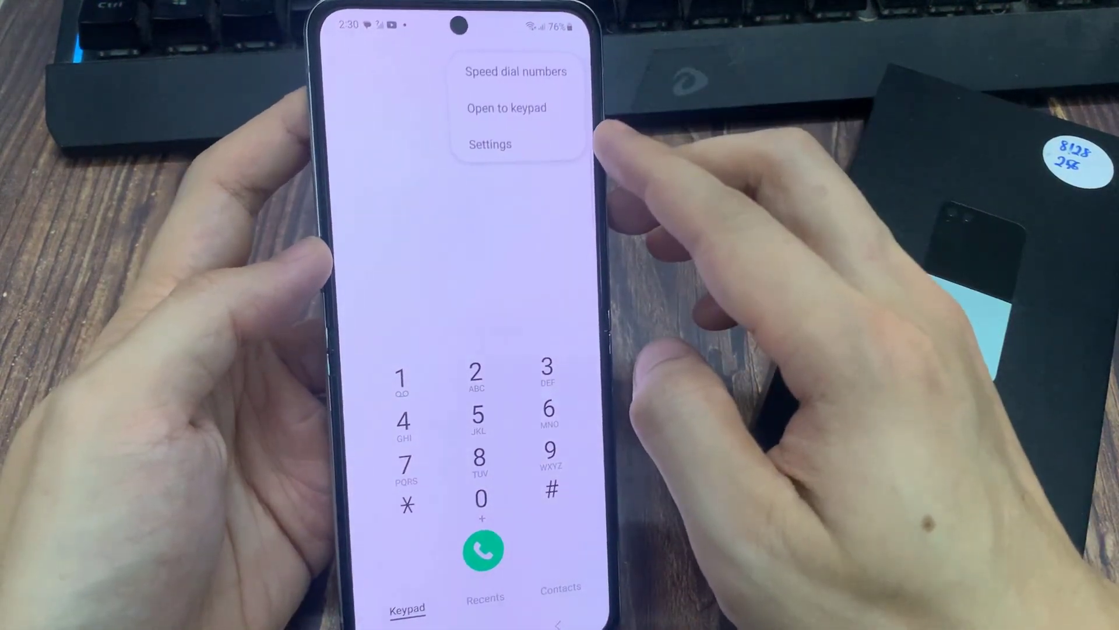
click(489, 144)
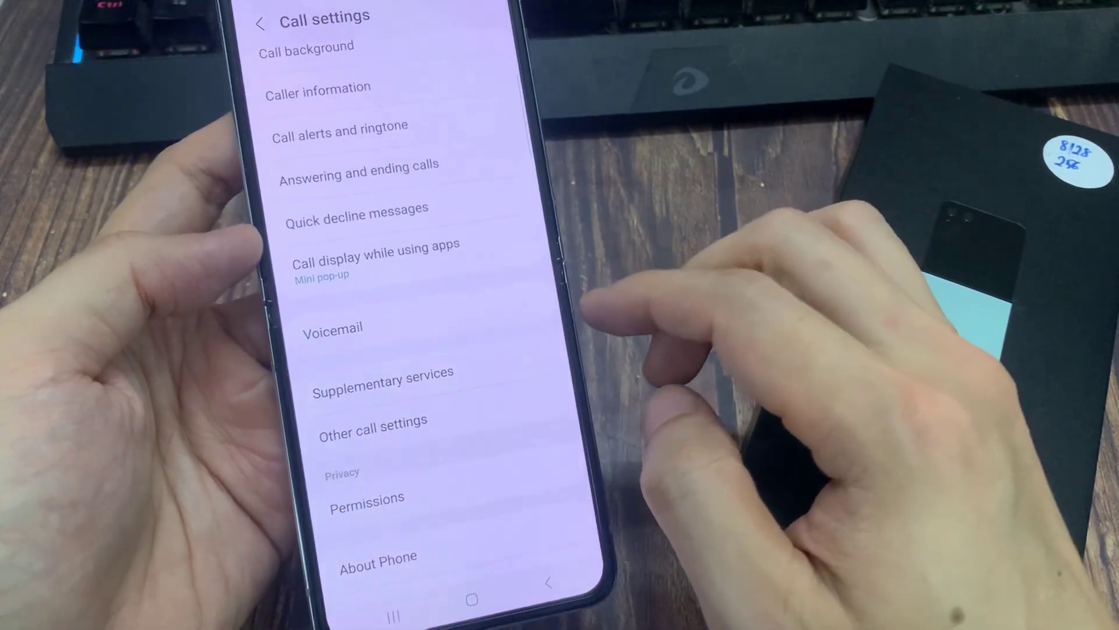
In Other call settings, switch Roaming assistance off and back on.
click(373, 421)
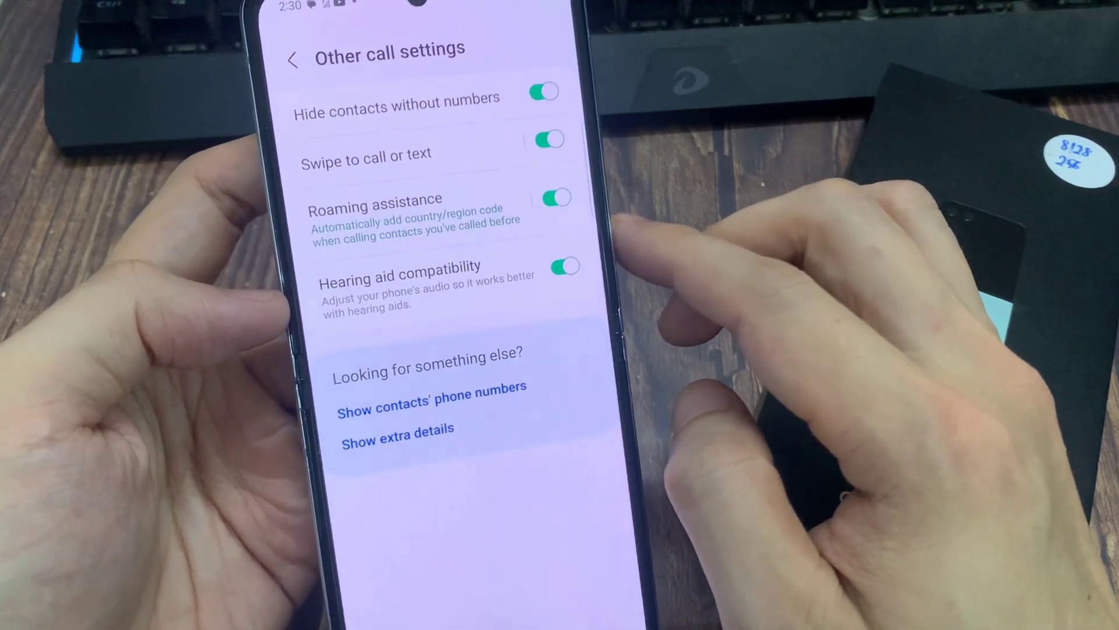
click(568, 208)
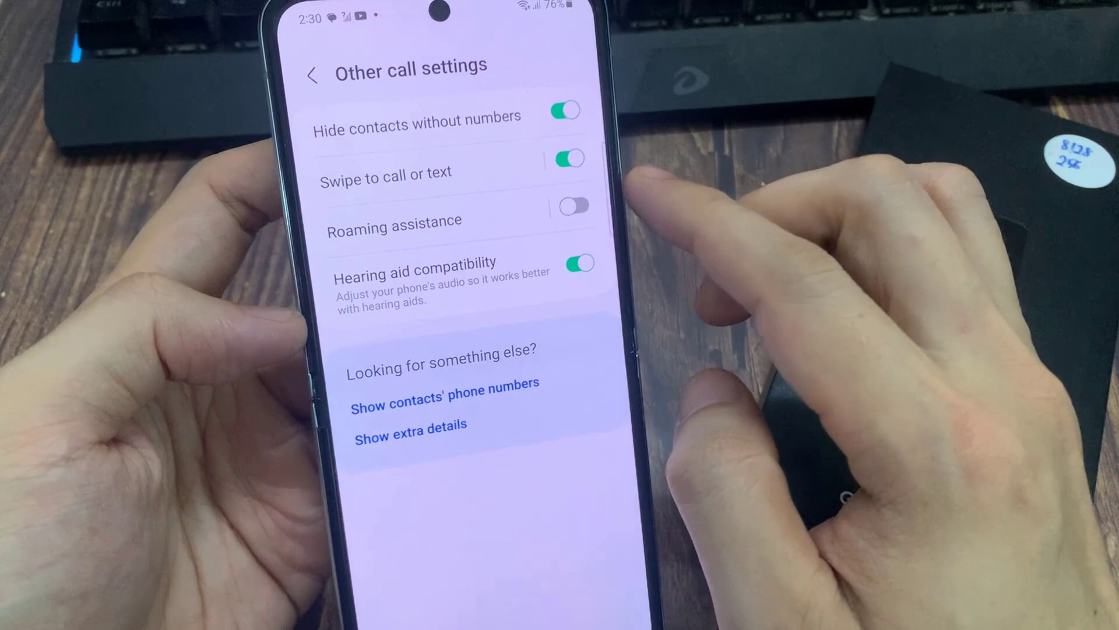
click(571, 206)
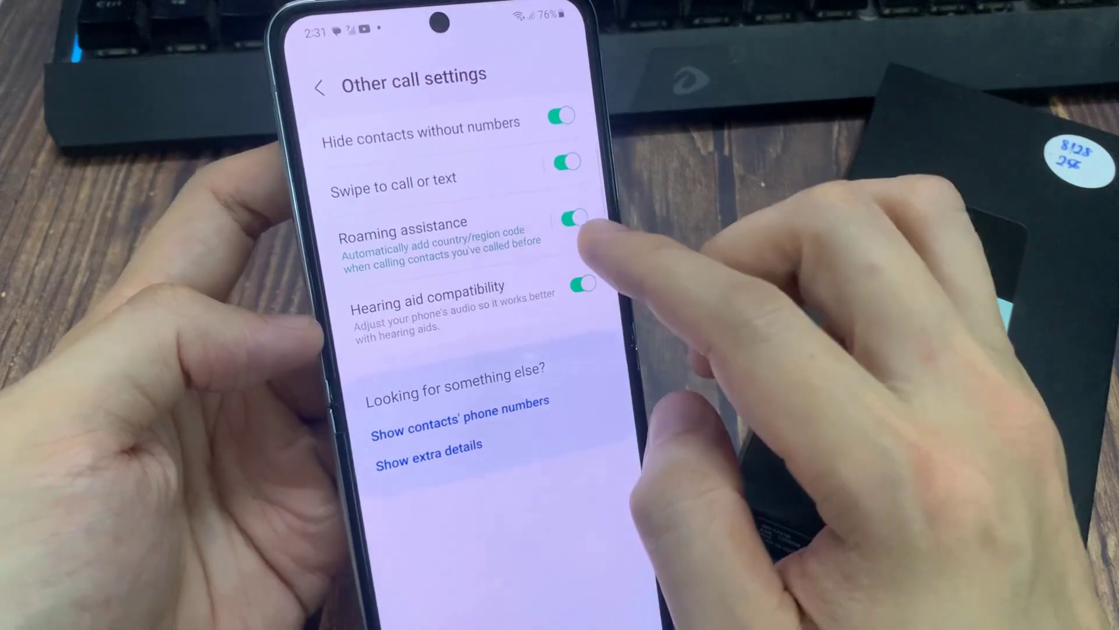
Leave Roaming assistance on adding codes for previously called contacts, then return home.
click(403, 232)
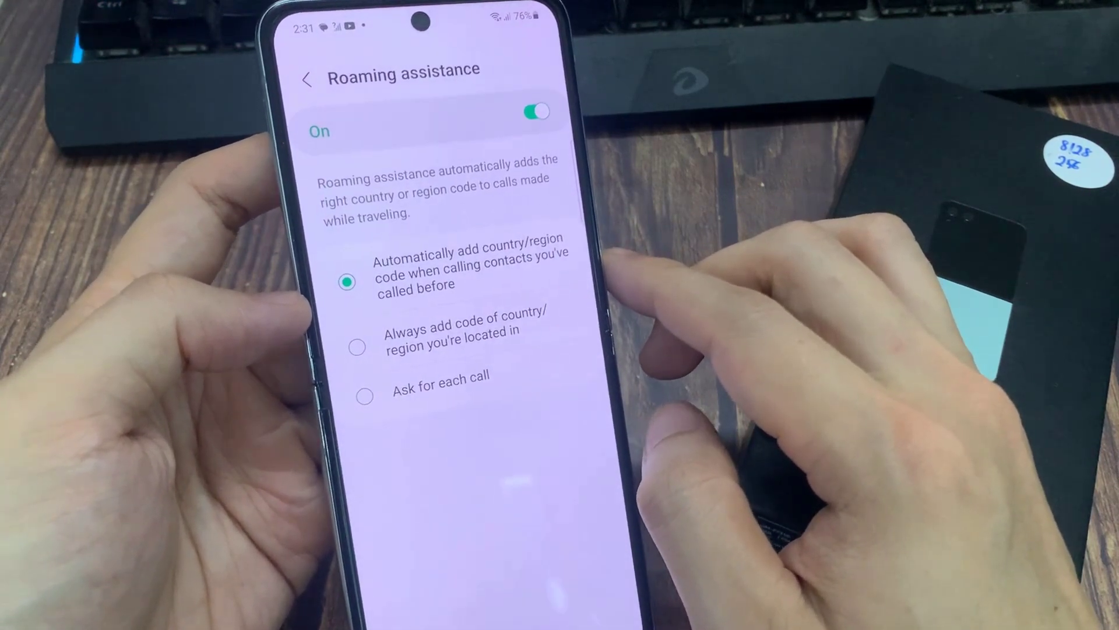
click(356, 336)
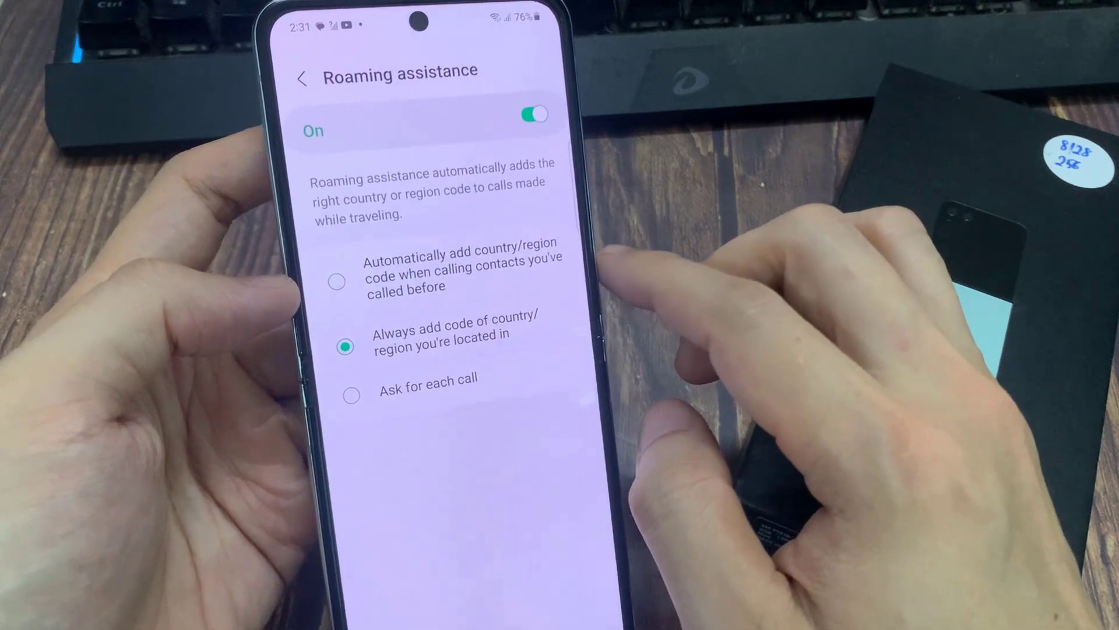
click(336, 281)
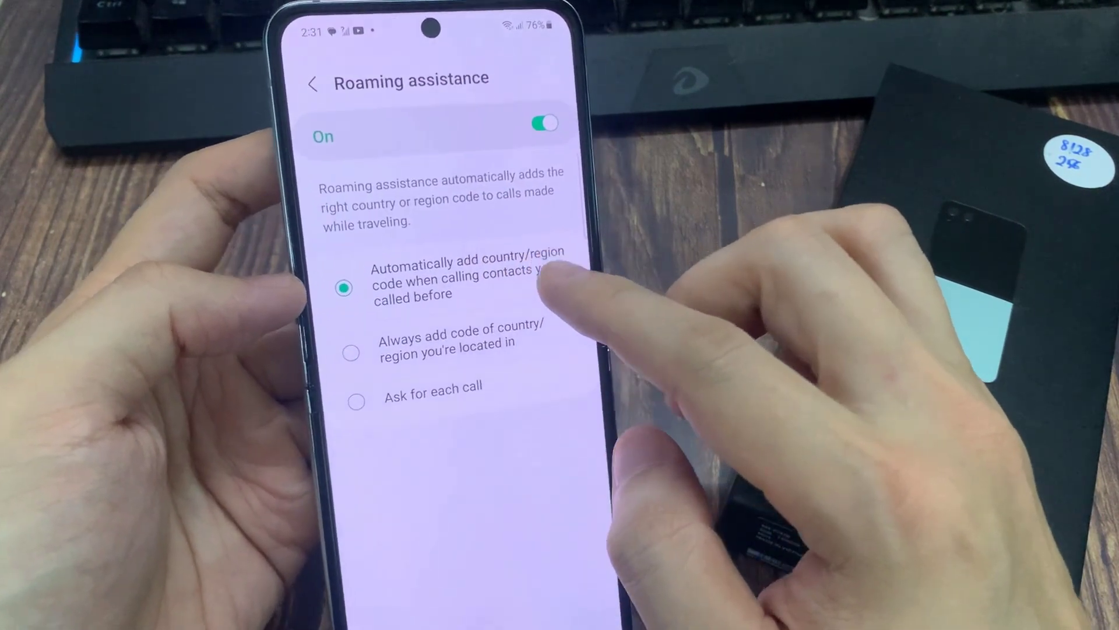
click(313, 84)
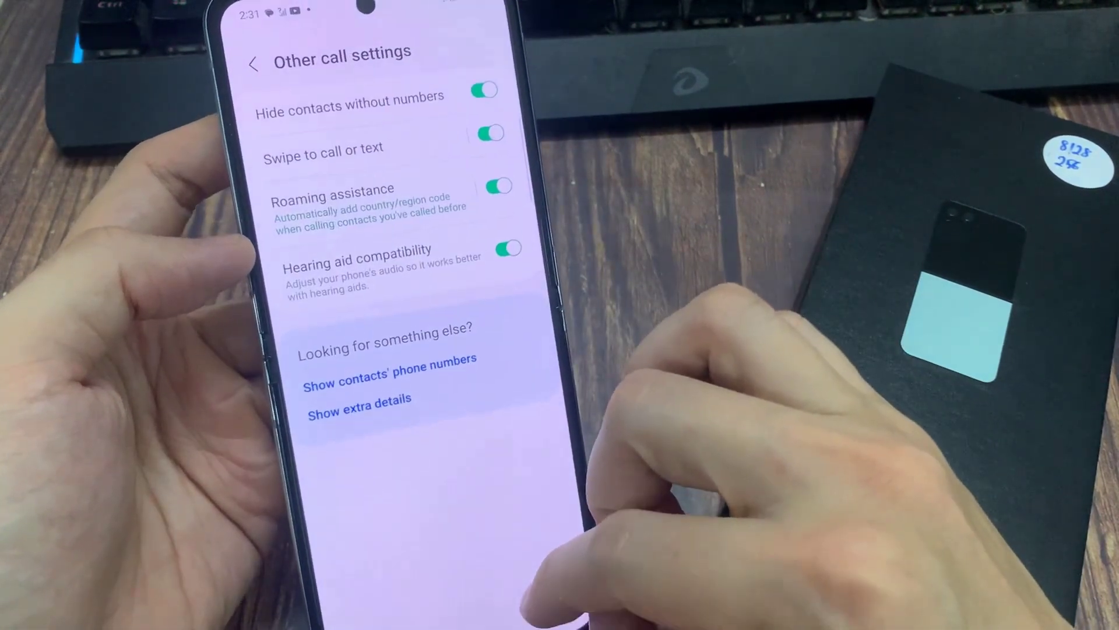
key(HOME)
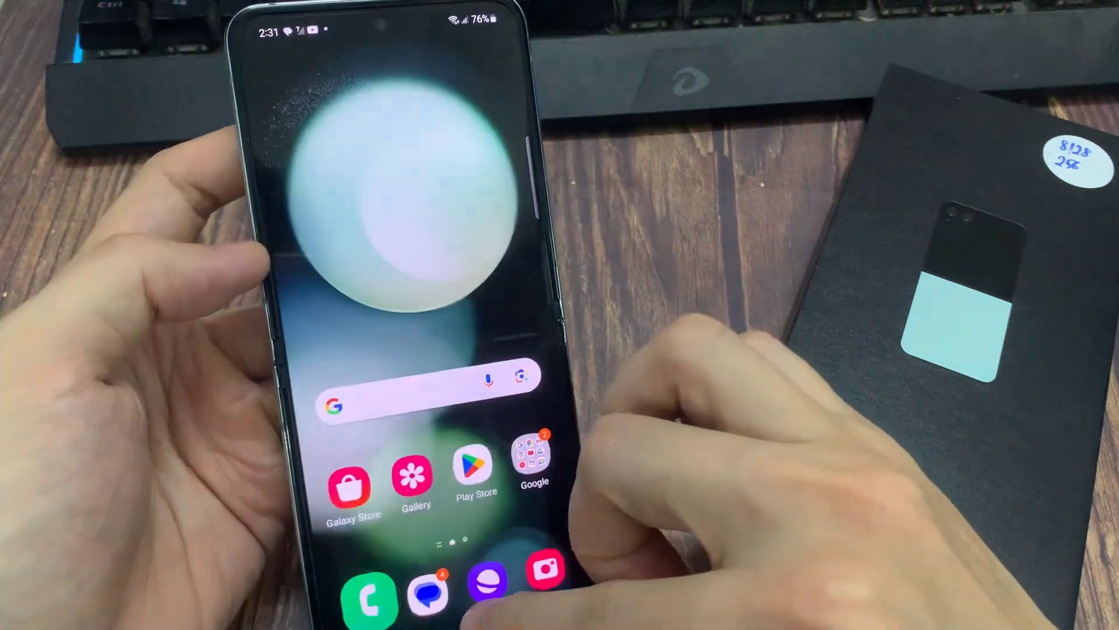